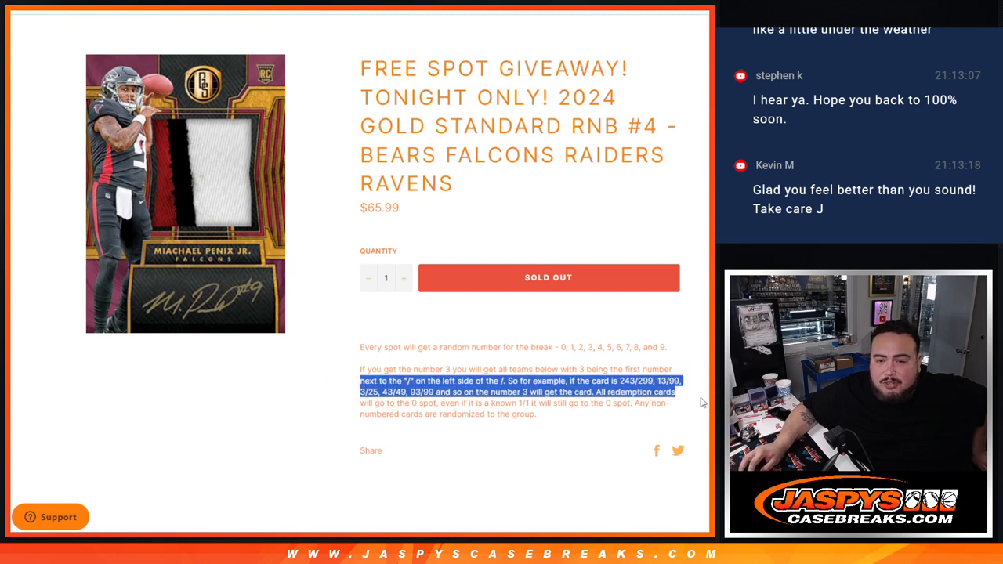
# Highlight the giveaway rule that every spot gets a random number.
pyautogui.moveTo(703, 401); pyautogui.dragTo(546, 422)
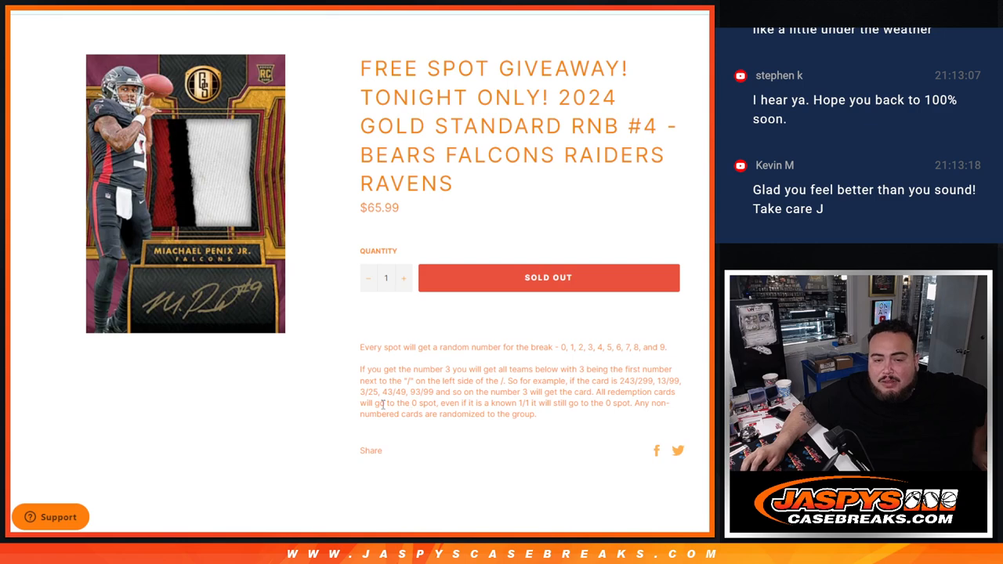
pyautogui.moveTo(376, 403); pyautogui.dragTo(536, 414)
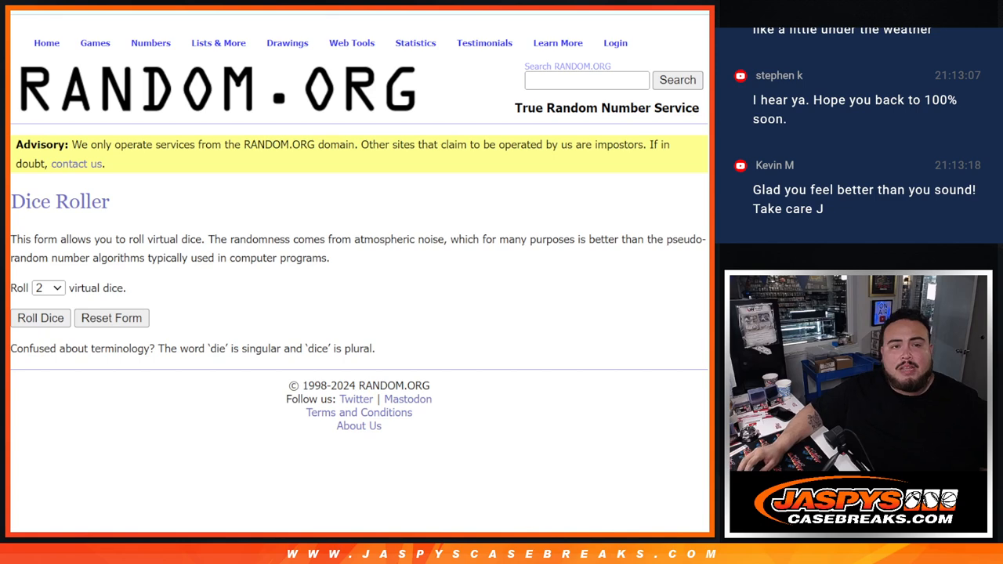
# Shuffle the nine buyer names in the List Randomizer and reshuffle them repeatedly.
pyautogui.click(41, 317)
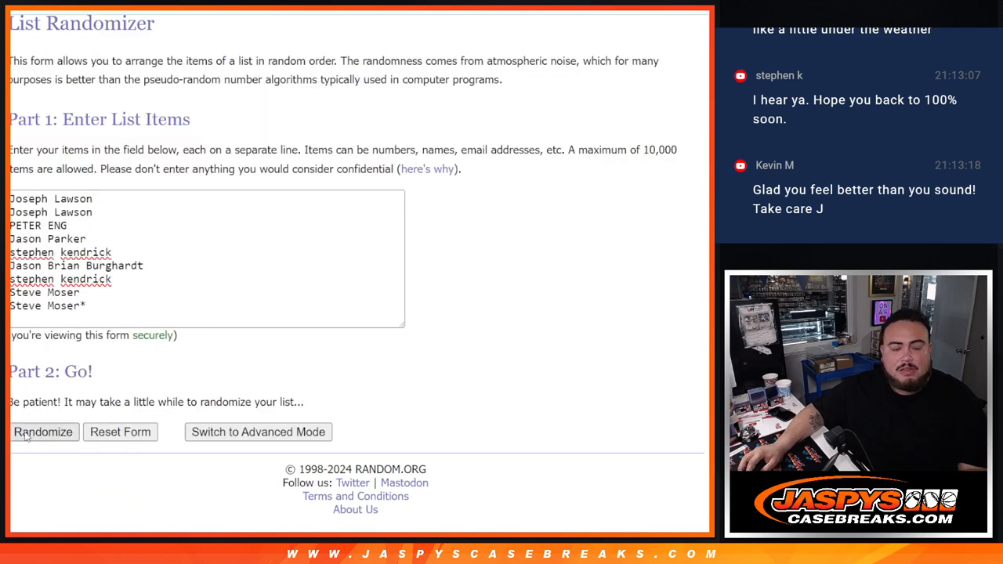
pyautogui.click(44, 433)
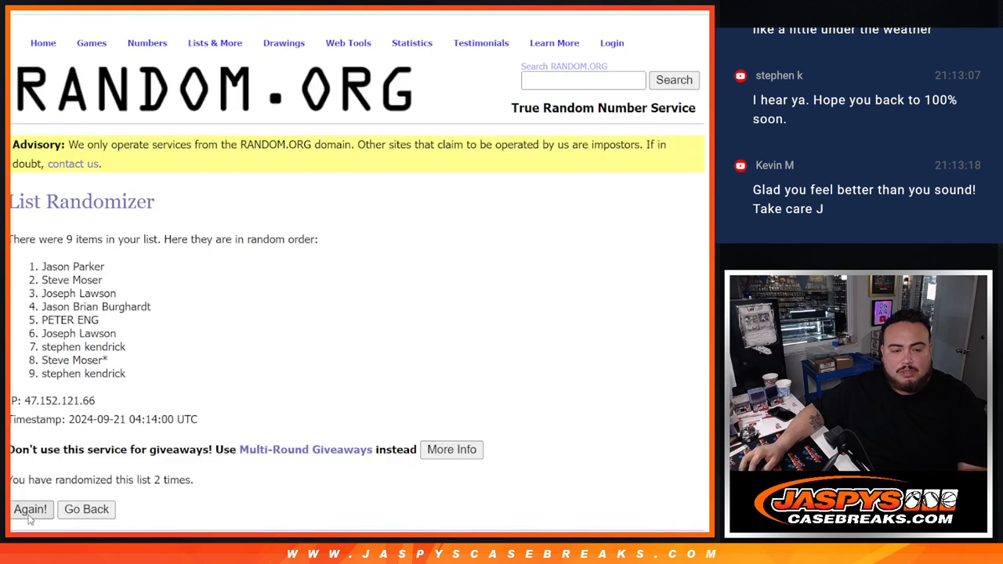
pyautogui.click(31, 510)
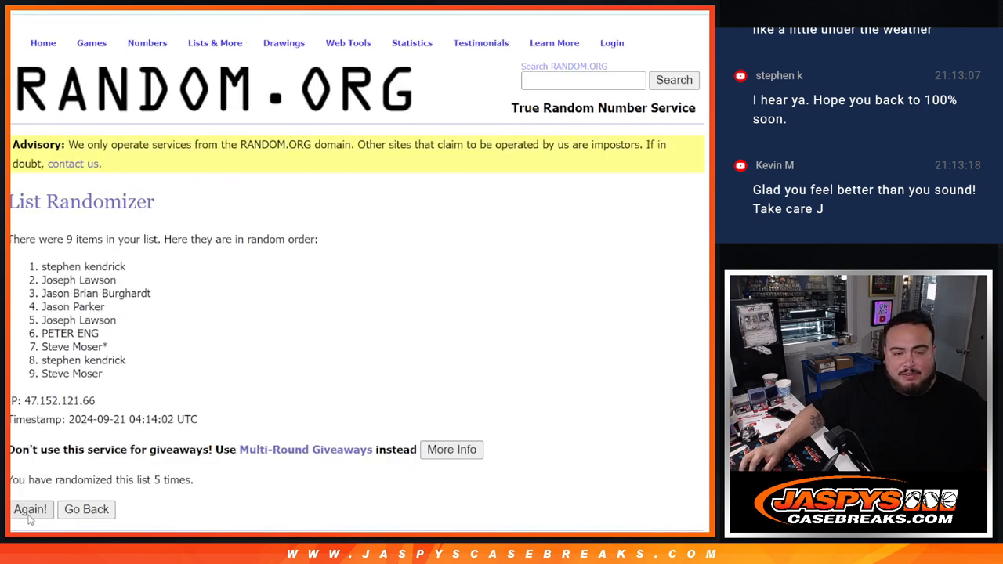
pyautogui.click(31, 509)
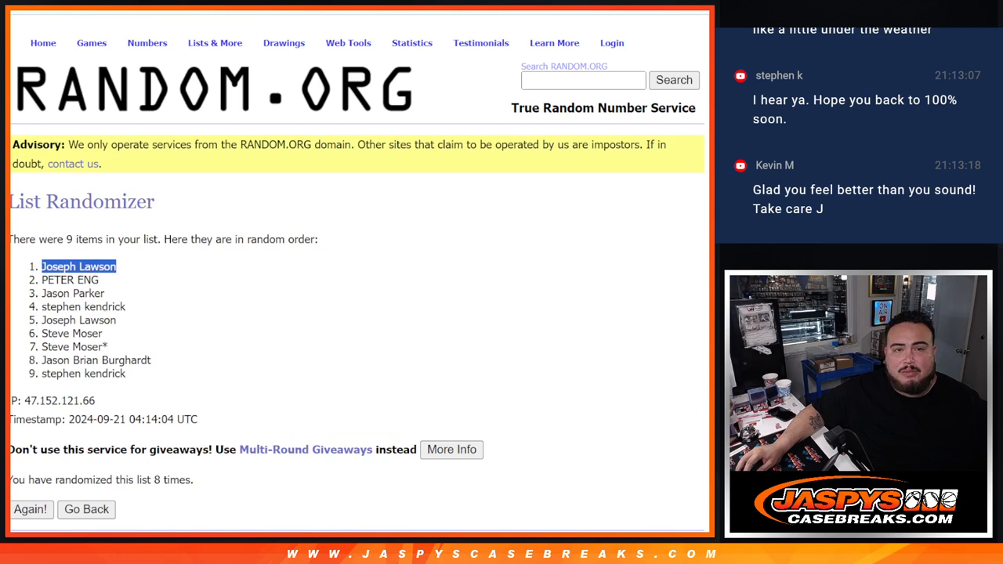
pyautogui.click(86, 509)
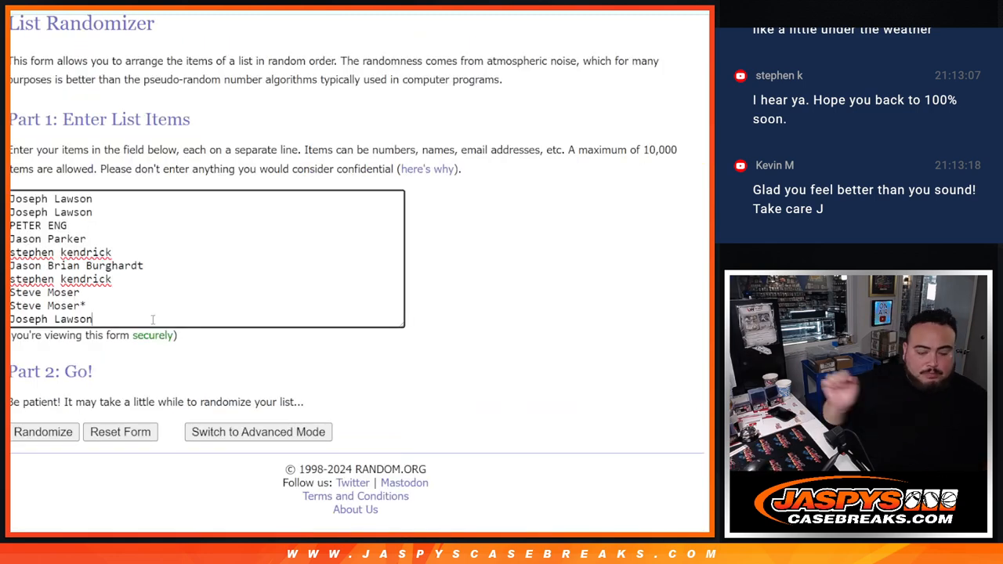
pyautogui.write('+')
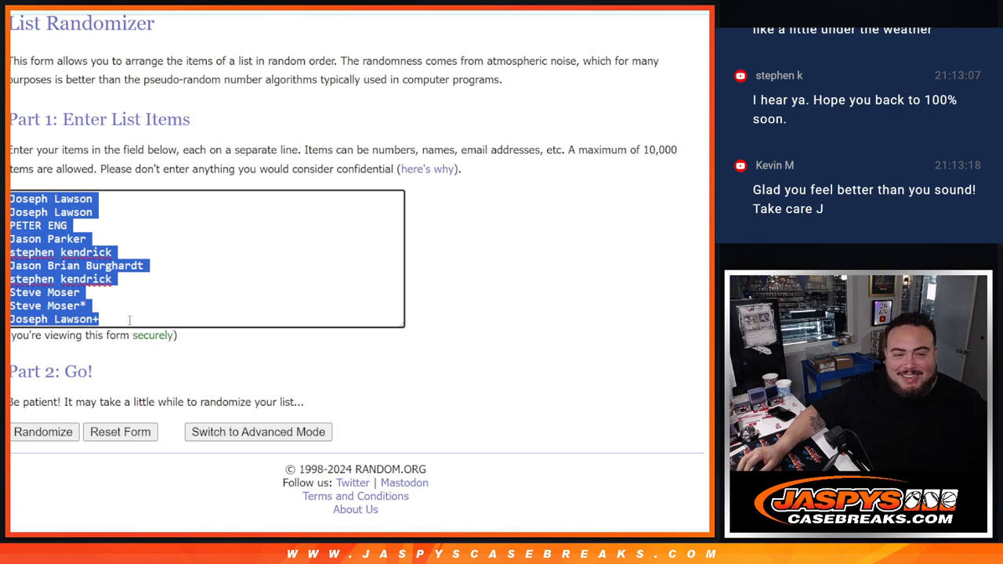
pyautogui.click(44, 432)
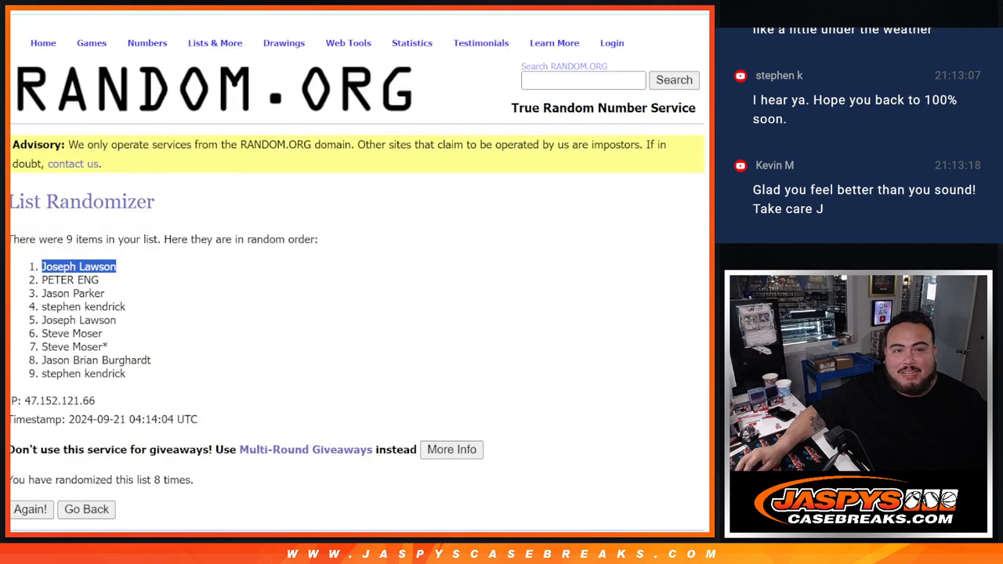
pyautogui.click(86, 509)
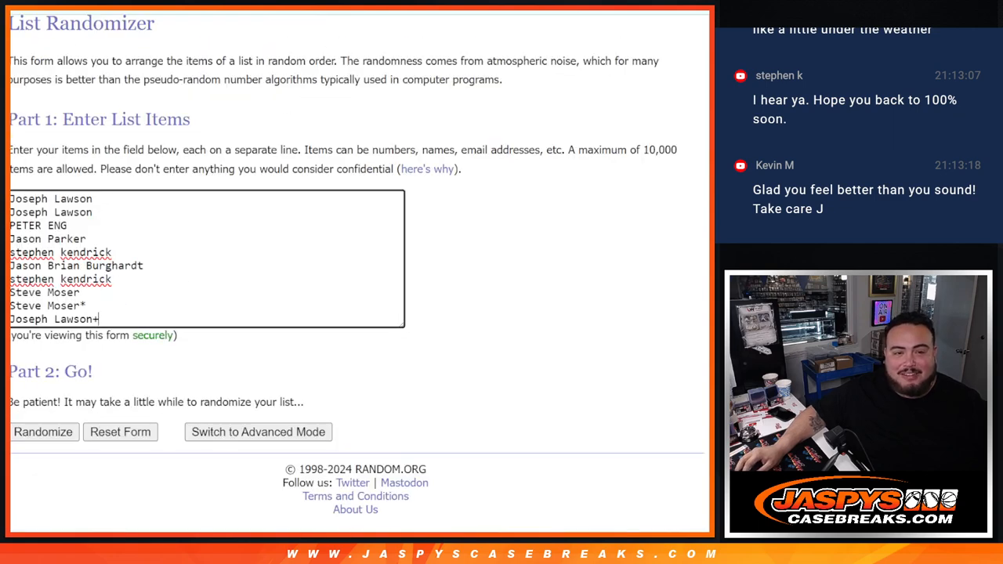
pyautogui.click(44, 433)
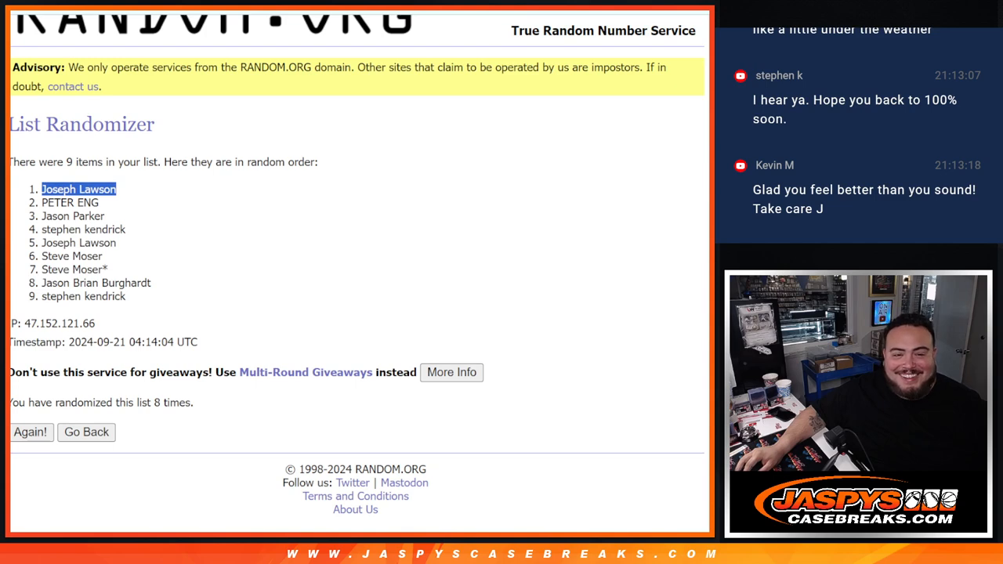
pyautogui.click(84, 432)
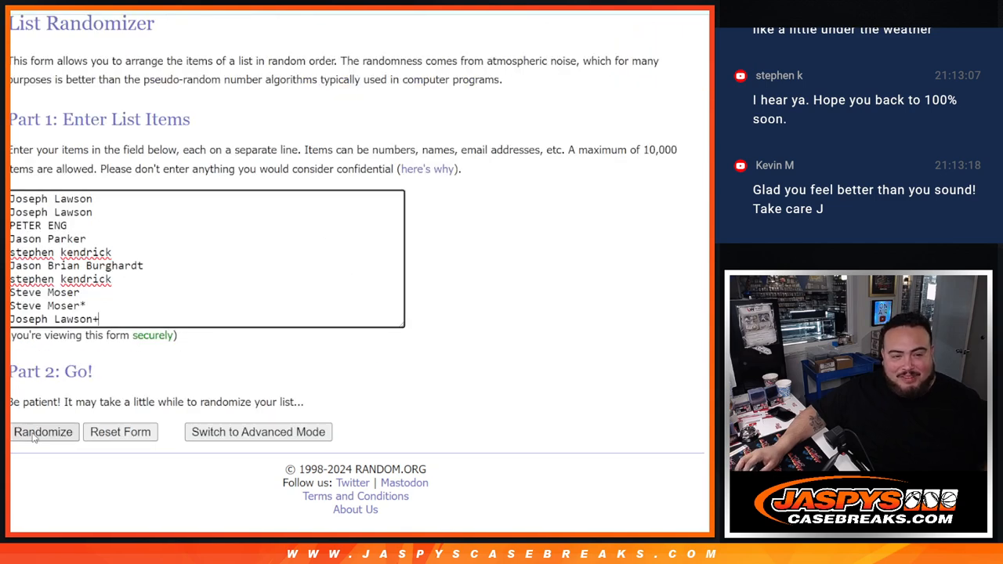
# Shuffle the ten buyer names repeatedly and select the final order for copying.
pyautogui.click(44, 432)
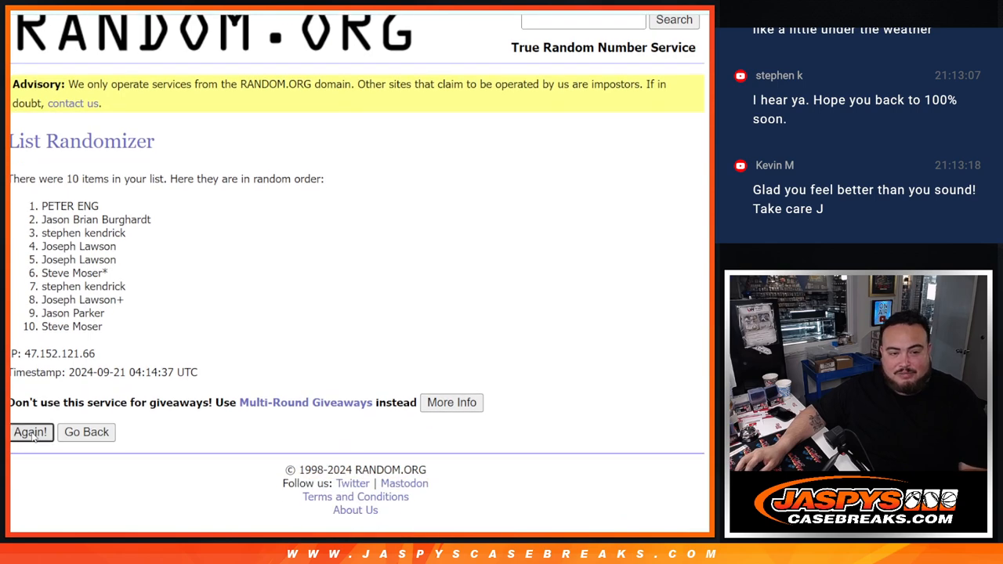
pyautogui.click(32, 433)
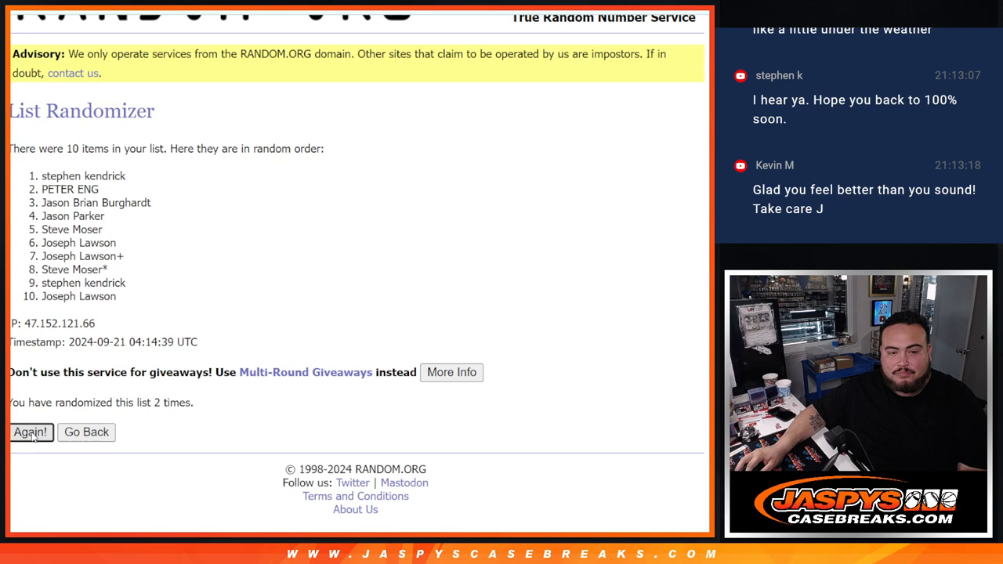
pyautogui.click(32, 432)
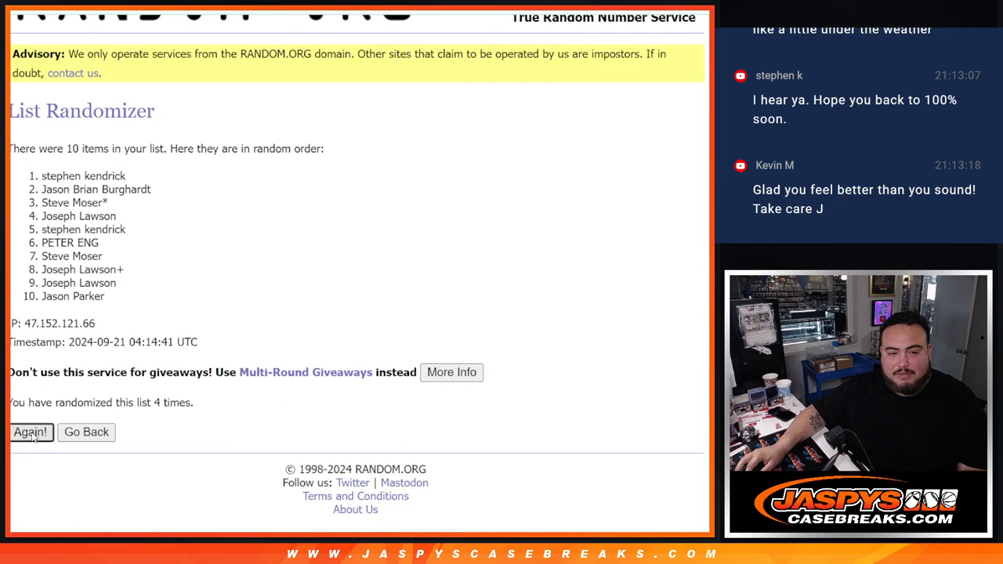
pyautogui.click(31, 433)
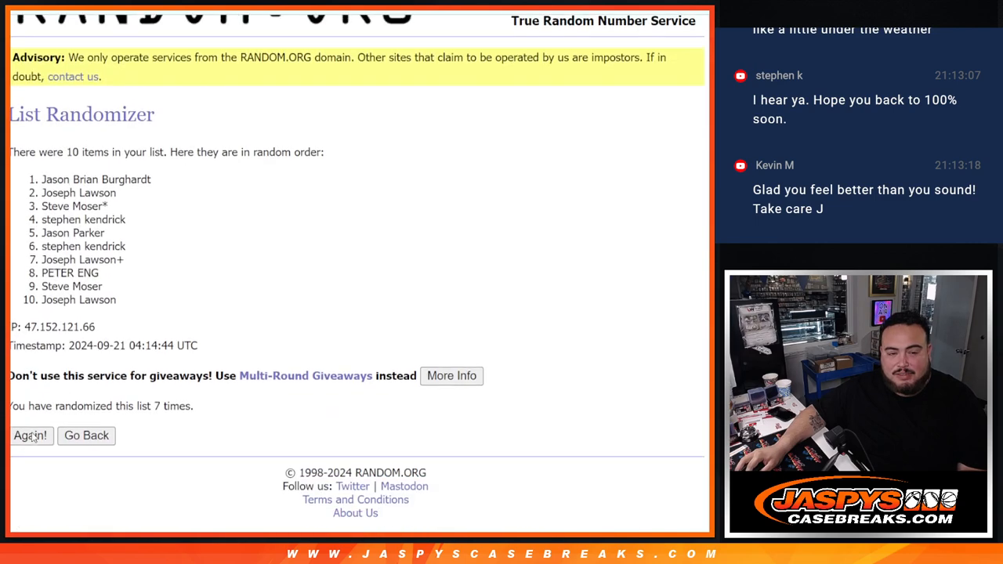
pyautogui.click(29, 436)
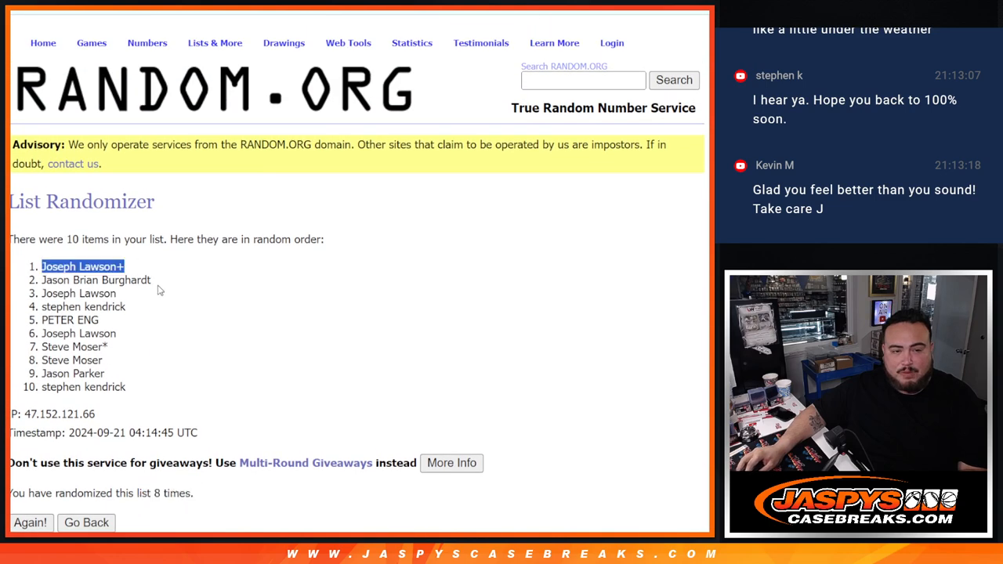
pyautogui.moveTo(41, 266); pyautogui.dragTo(125, 385)
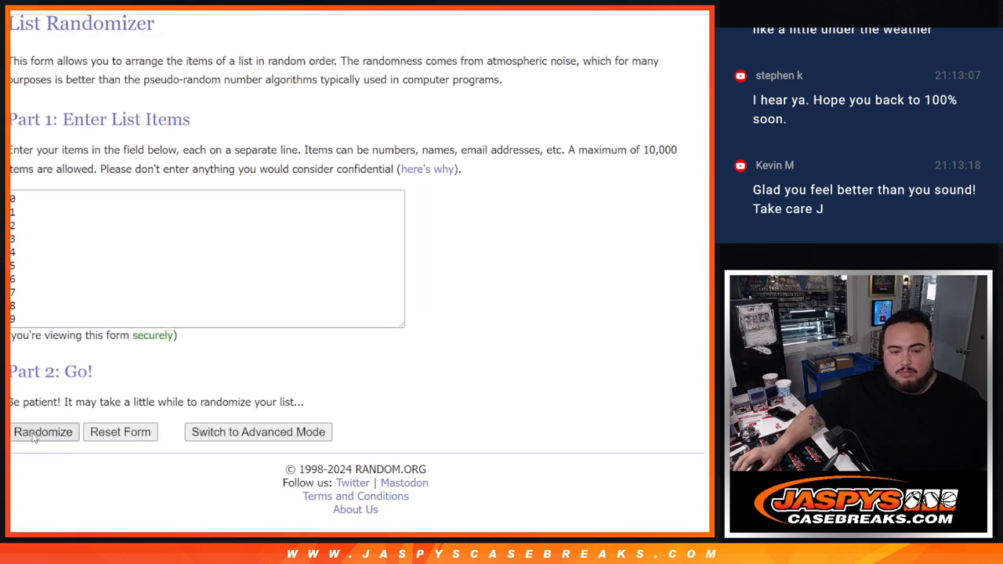
# Shuffle the numbers 0 through 9 repeatedly to get a final random order.
pyautogui.click(42, 433)
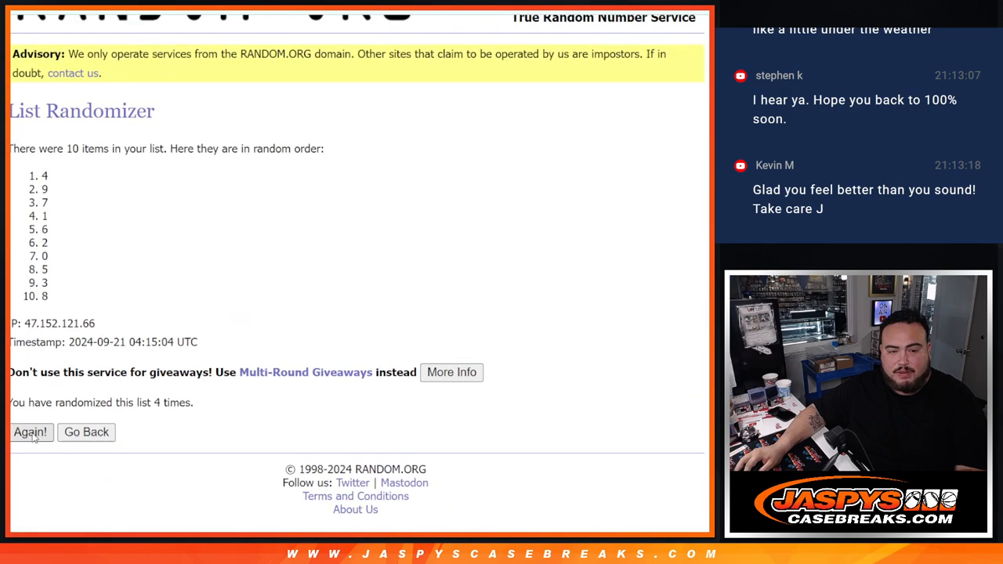
pyautogui.click(31, 433)
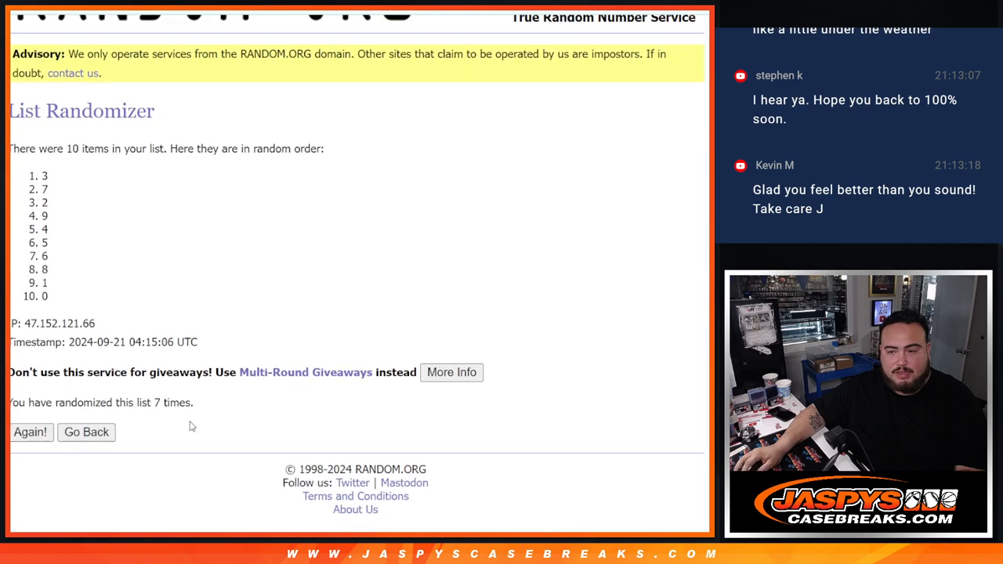
pyautogui.click(31, 433)
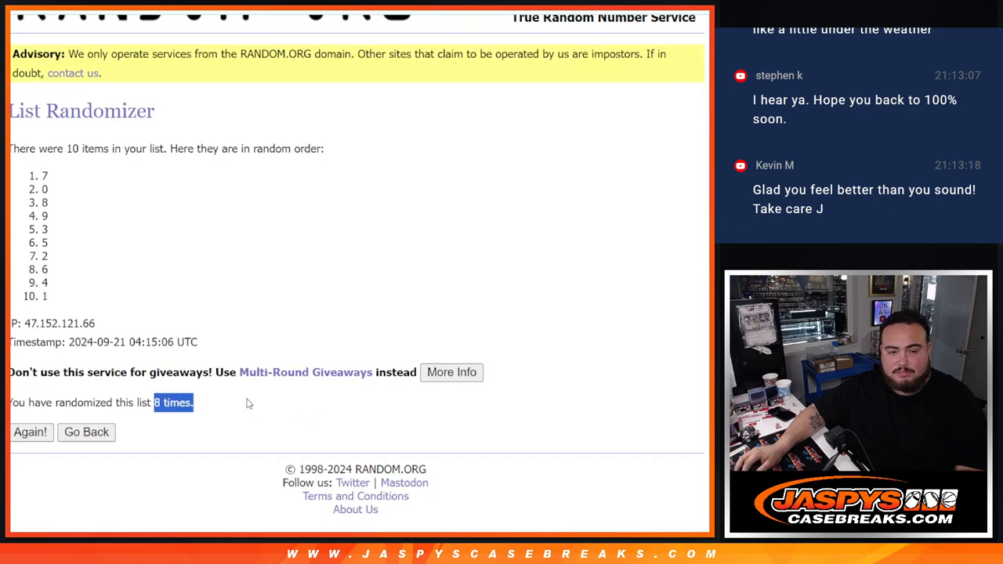
pyautogui.moveTo(219, 359)
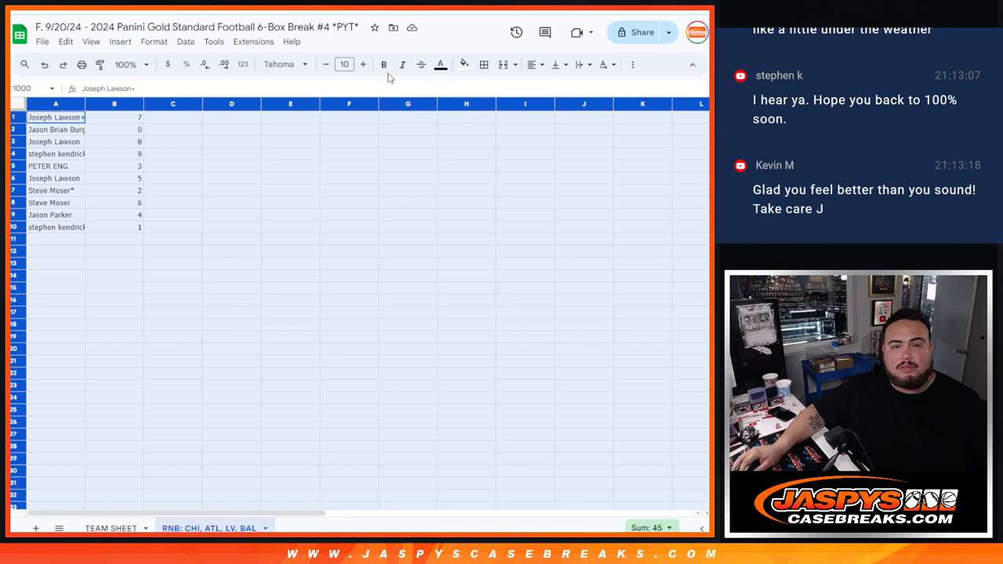
# Set A1:B10 to font size 24 and sort the rows by column B from 0 to 9.
pyautogui.click(362, 65)
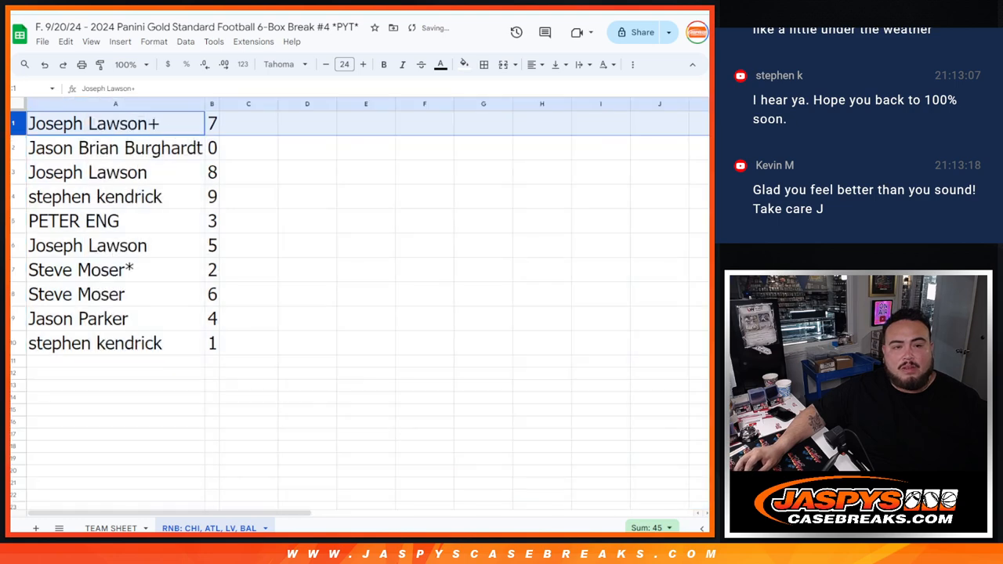
pyautogui.click(88, 171)
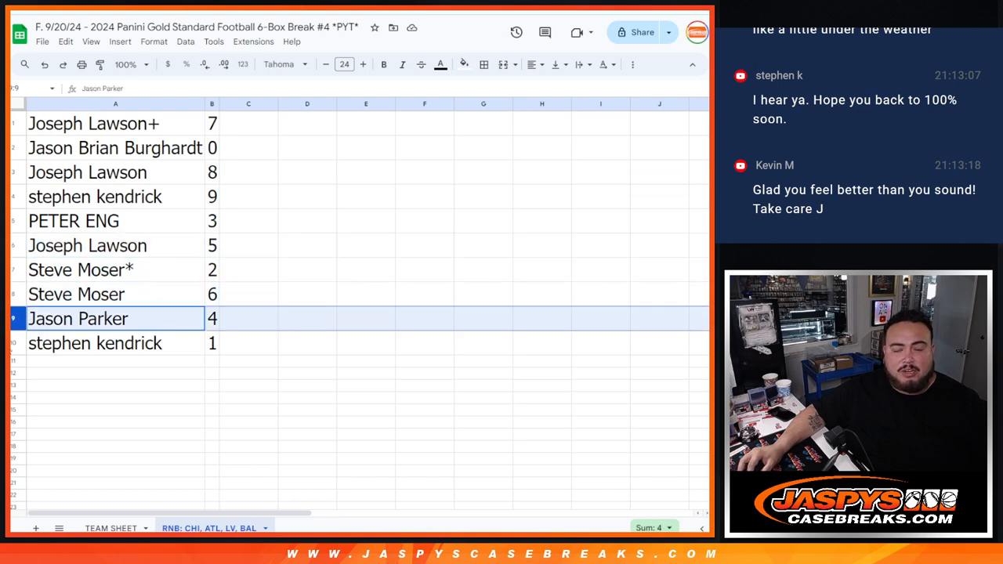
pyautogui.rightClick(211, 104)
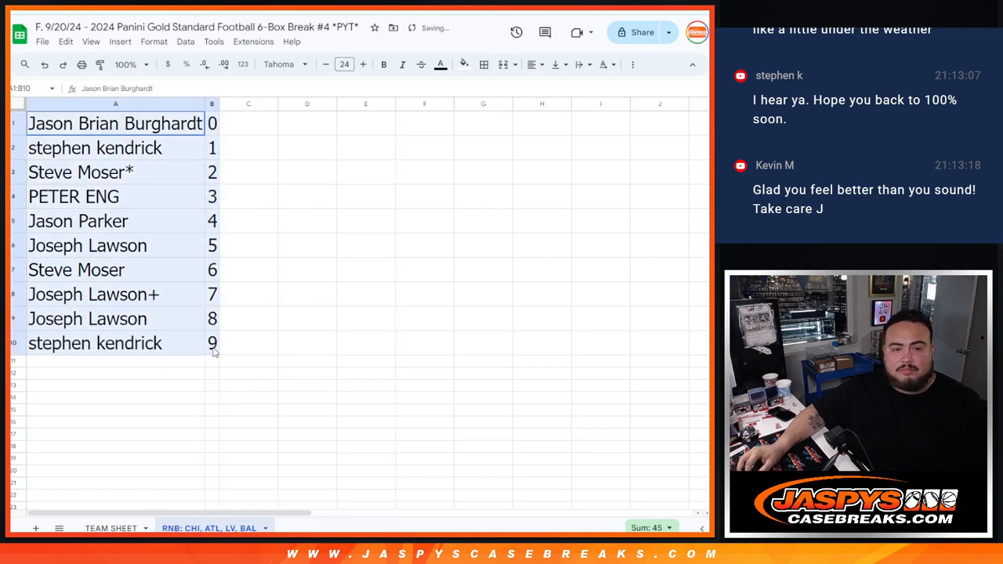
pyautogui.click(536, 64)
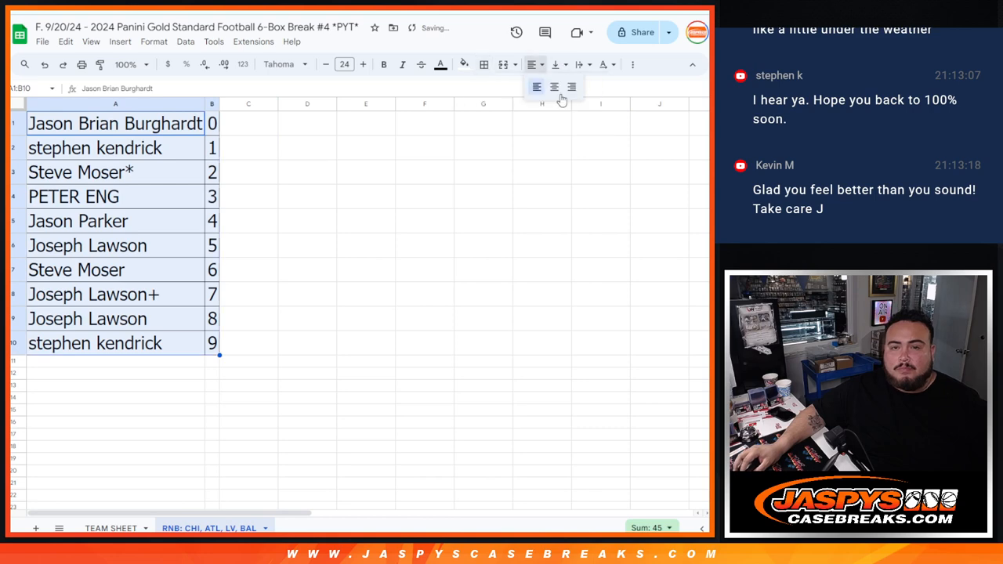
# Set the sheet to print in portrait orientation and continue to print.
pyautogui.press('ctrl+p')
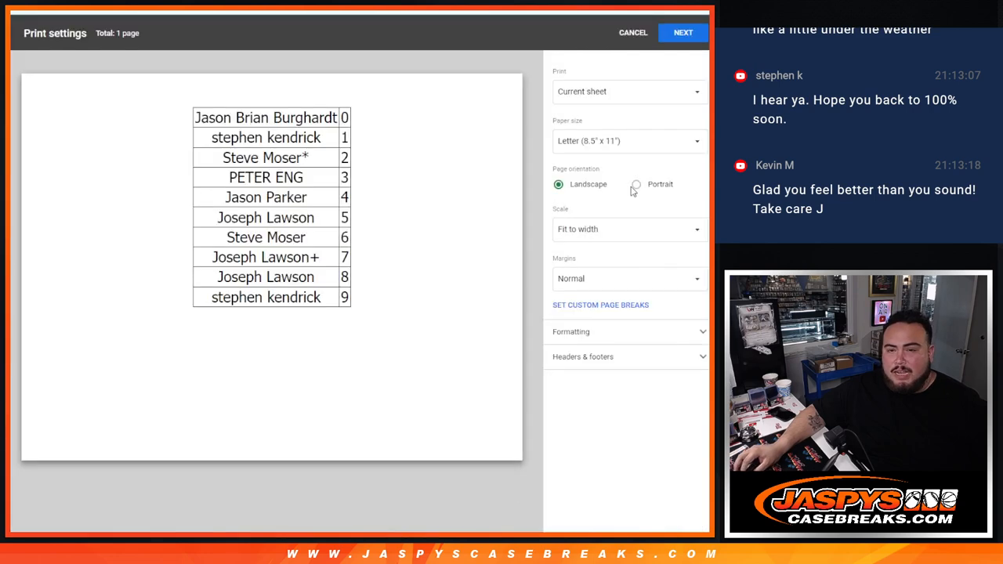
pyautogui.click(632, 184)
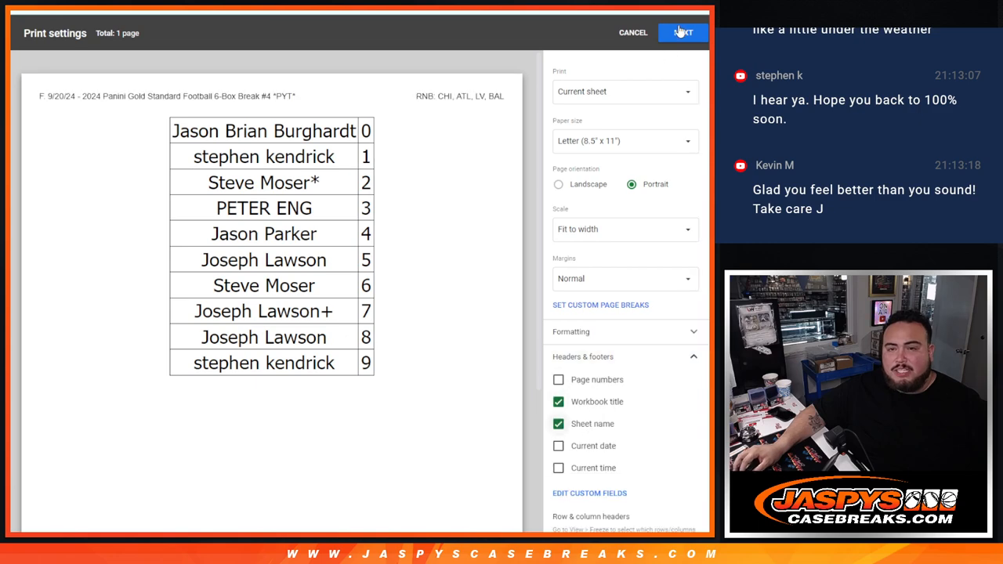
pyautogui.click(634, 32)
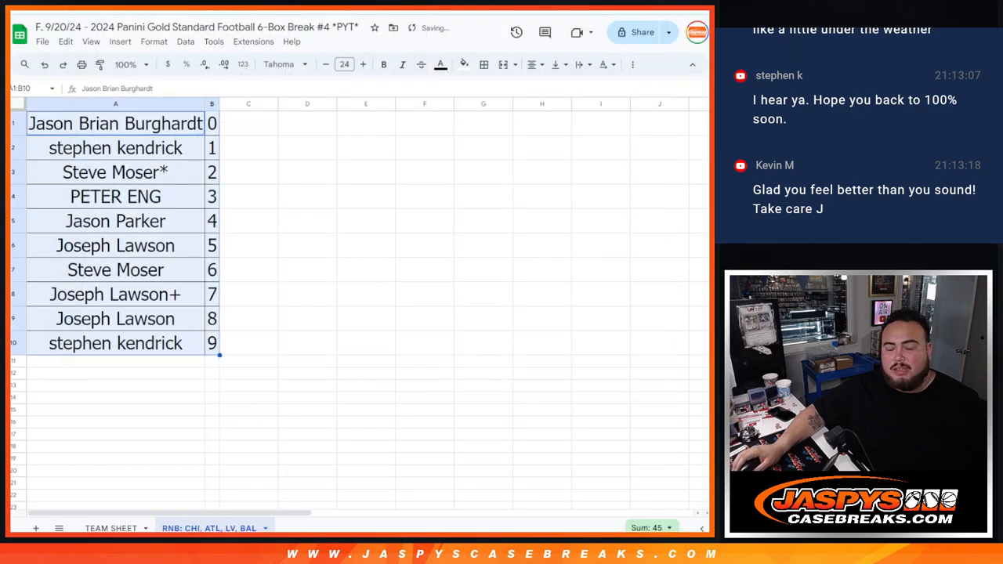